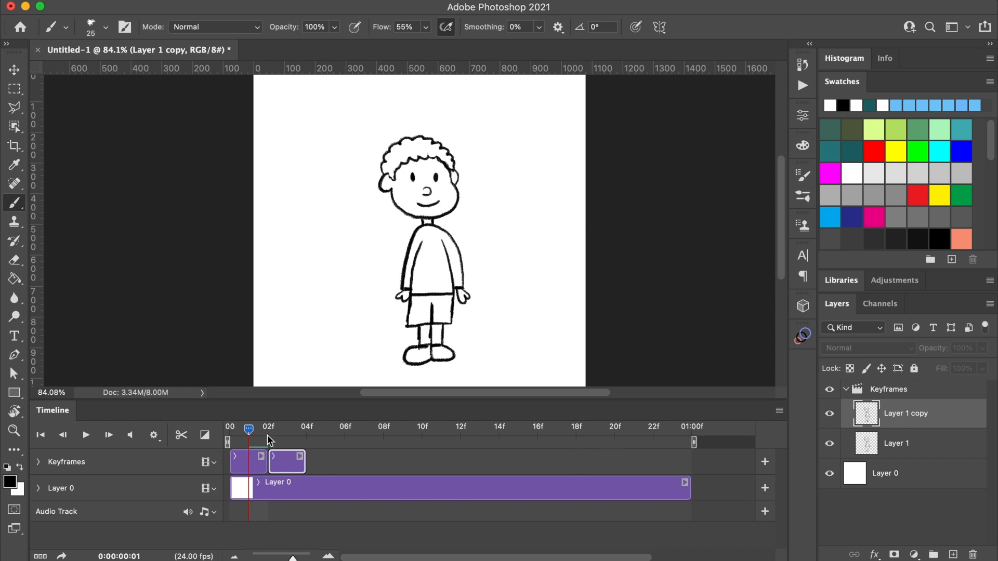
# Jump back to an earlier animation frame to view the second keyframe's drawing.
pyautogui.click(267, 430)
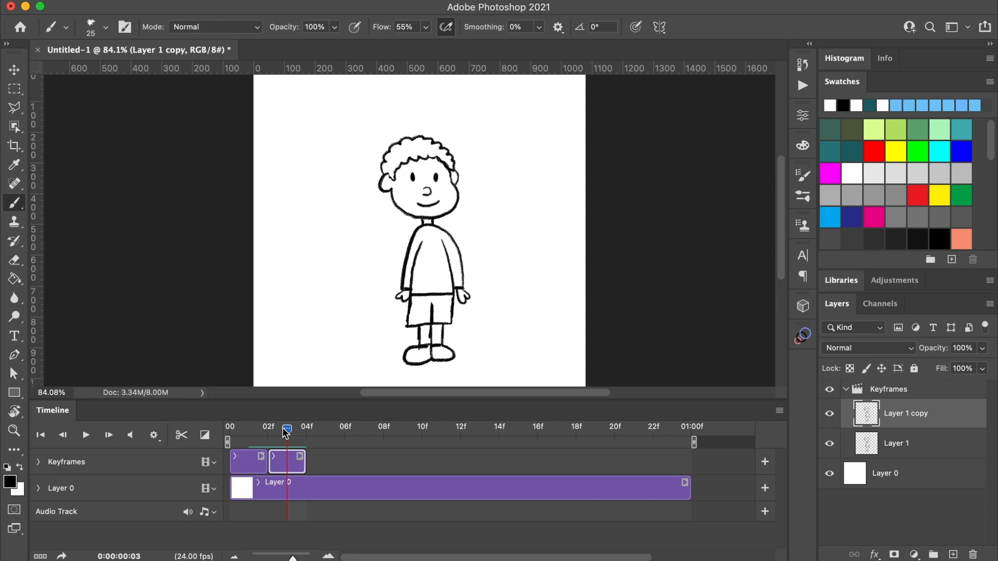
pyautogui.click(14, 259)
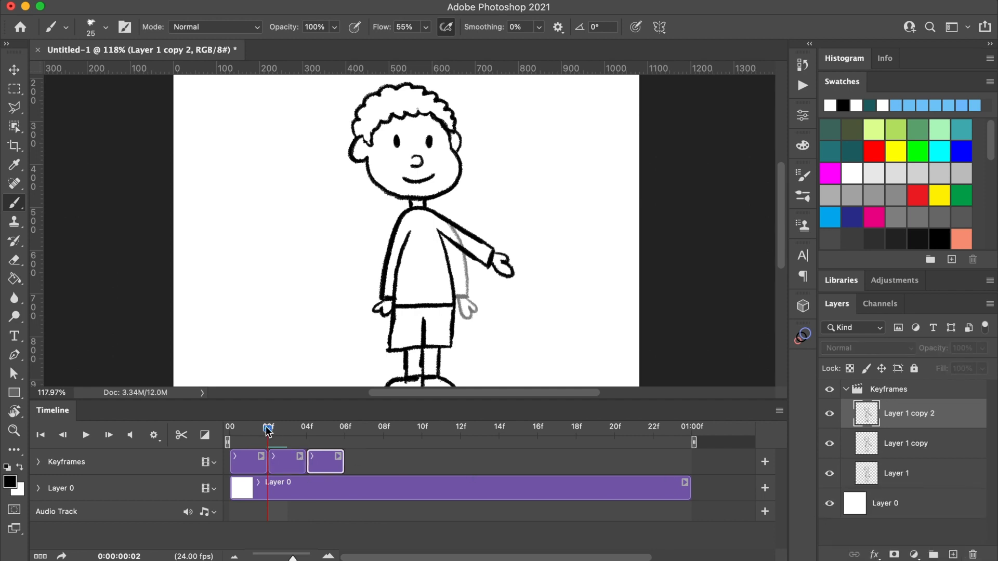
# Move the playhead to the third keyframe's clip.
pyautogui.click(14, 260)
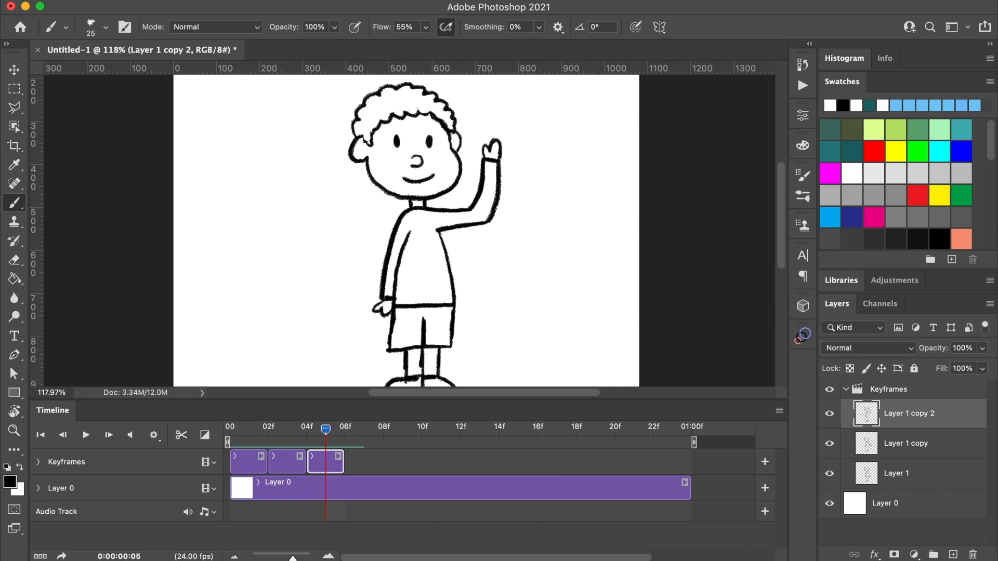
# Create a new layer named 'inbetween frame' and move to it at frame 3.
pyautogui.click(895, 472)
pyautogui.write('inbetwee')
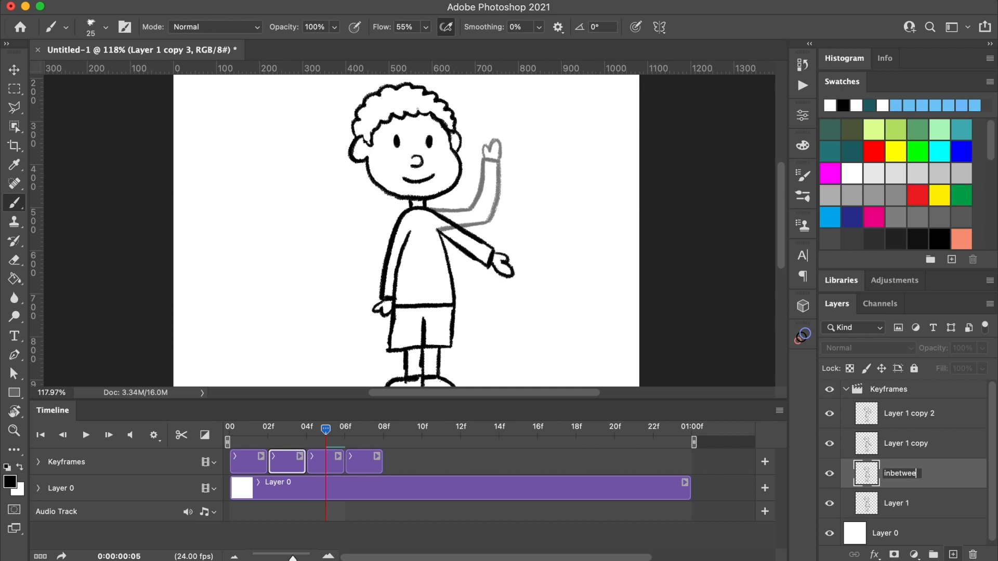
pyautogui.write('n frame')
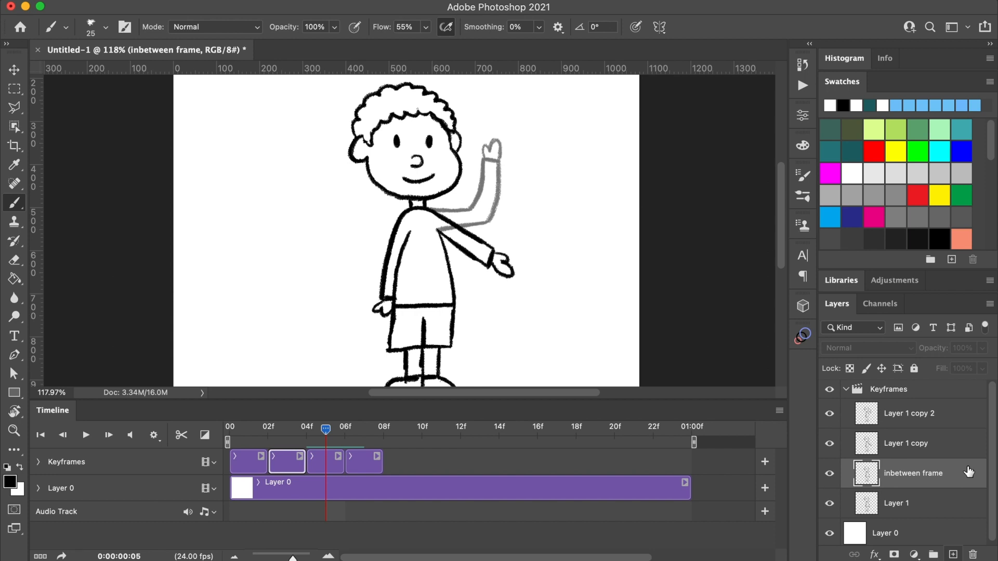
pyautogui.click(286, 430)
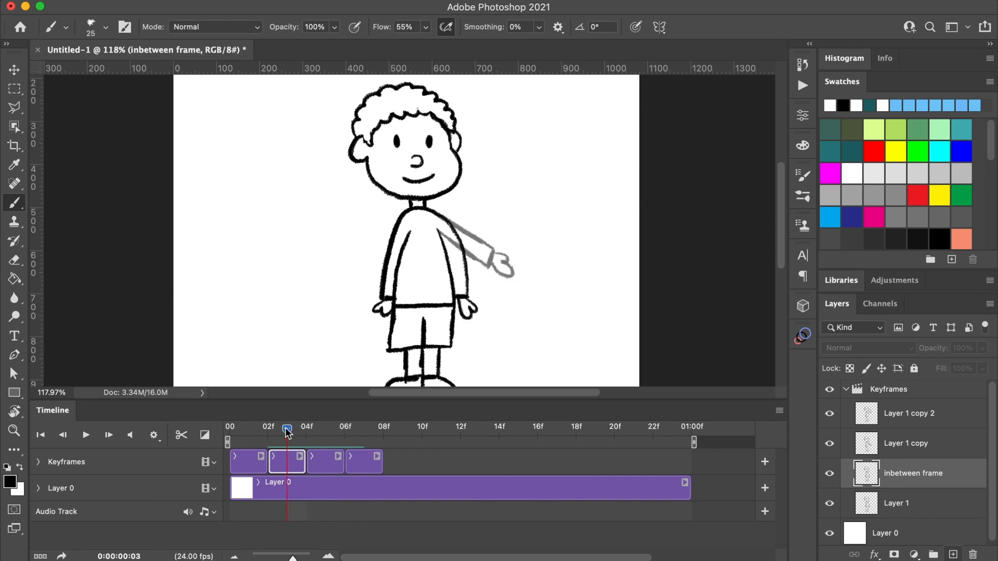
pyautogui.click(14, 259)
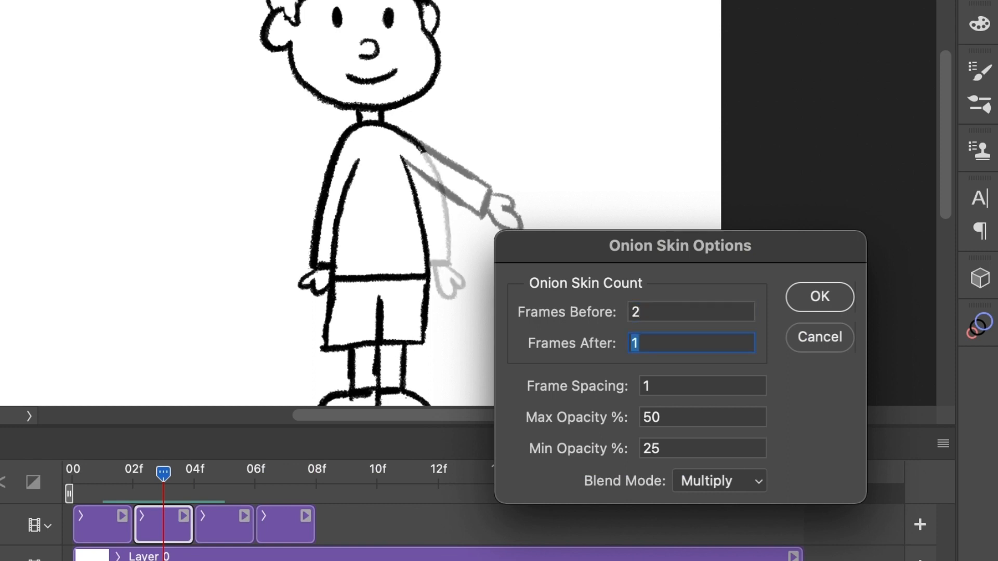
# Set onion skin Frames After to 2 and confirm the settings.
pyautogui.write('2')
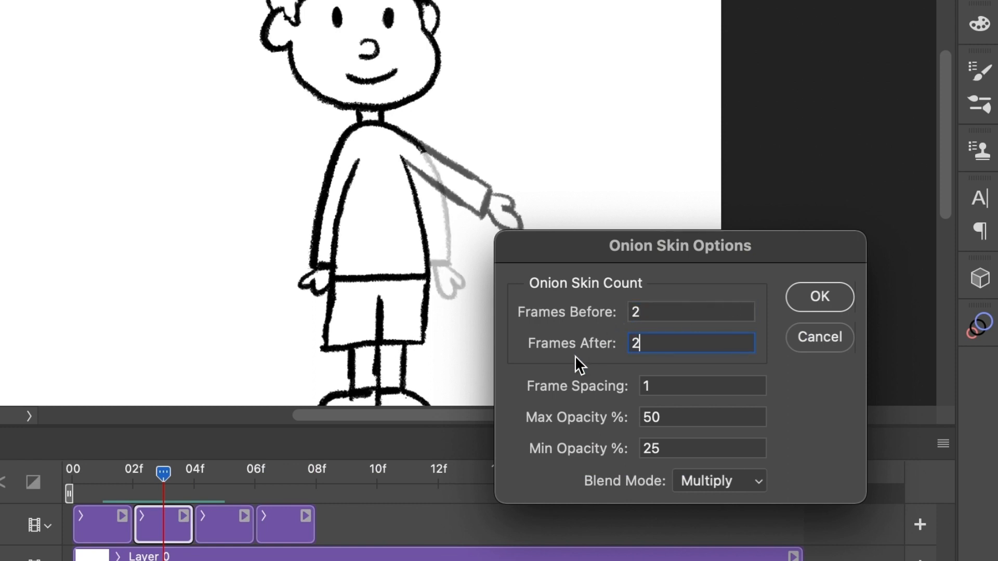
pyautogui.click(819, 296)
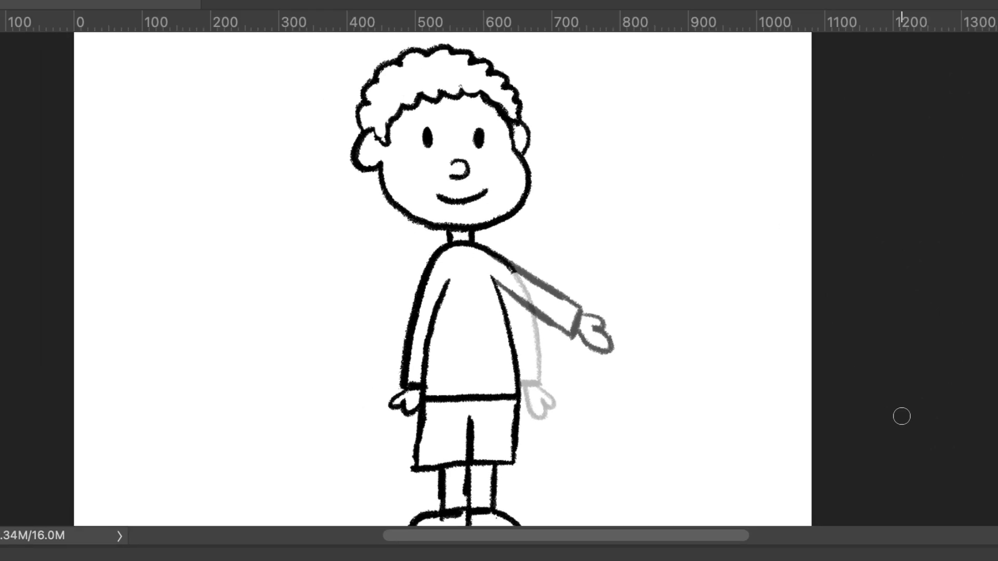
pyautogui.moveTo(525, 394)
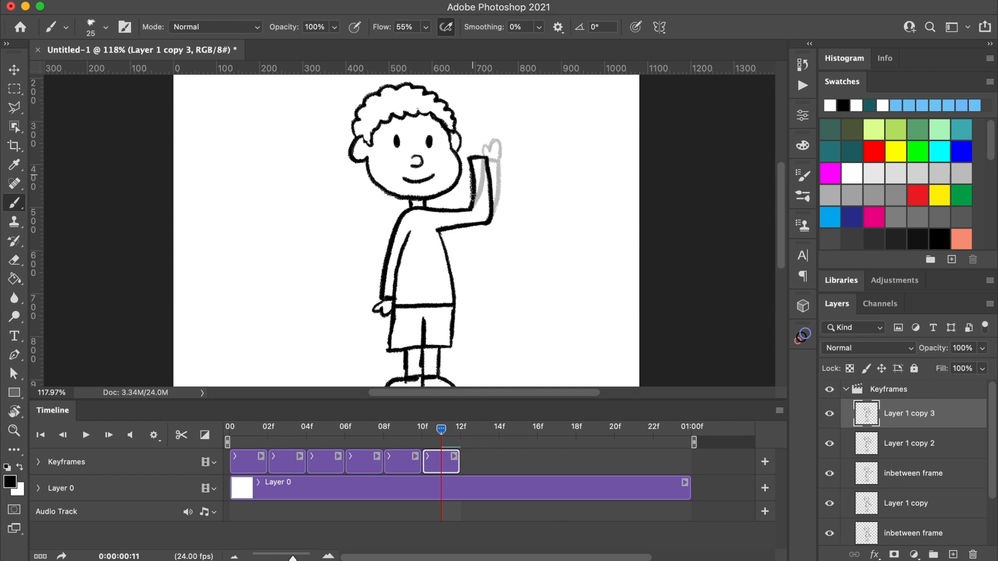
# Select the frame clip for the new raised-arm keyframe on the timeline.
pyautogui.click(14, 260)
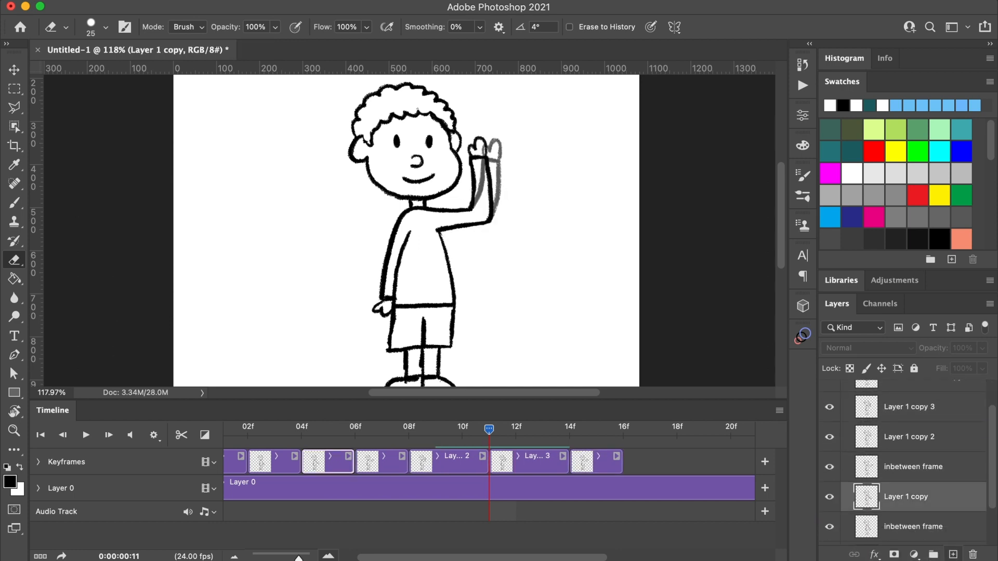
# Scroll to view the added frames reaching about frame 20.
pyautogui.scroll(-3)
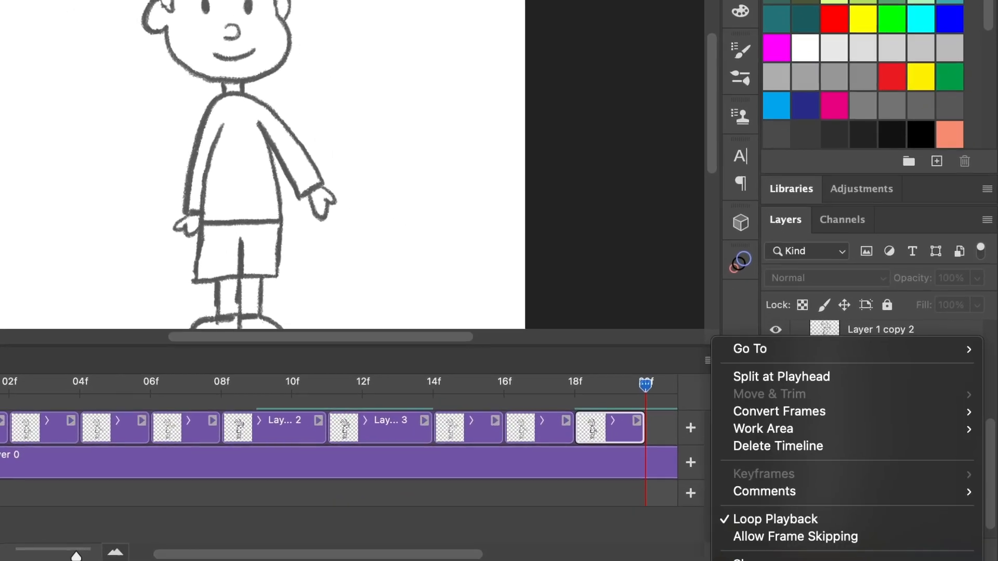
# Set the animation to Loop Playback and select the final frame clip.
pyautogui.click(758, 426)
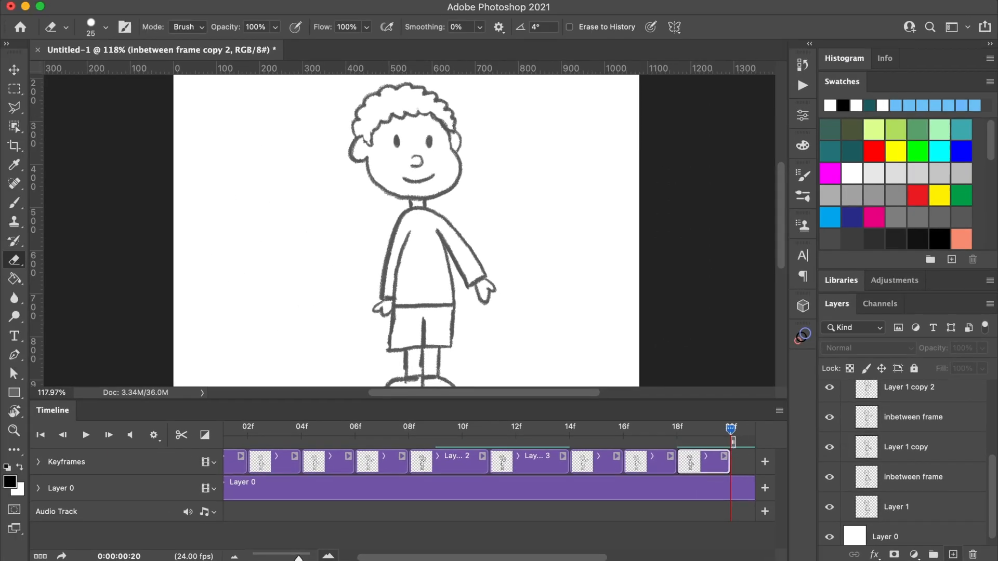
pyautogui.click(40, 434)
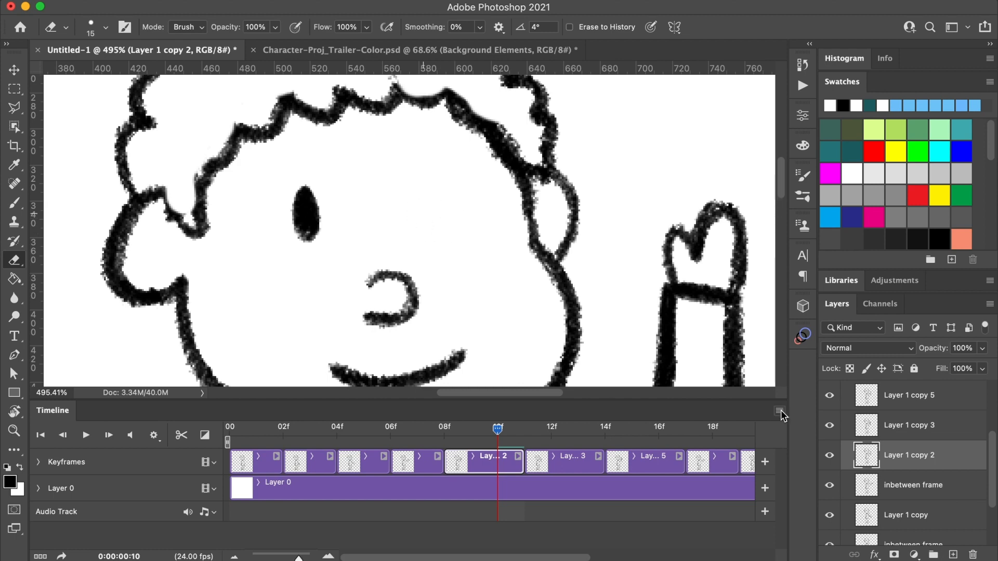
# Replace the boy's right eye with a short closed-eye stroke.
pyautogui.click(778, 411)
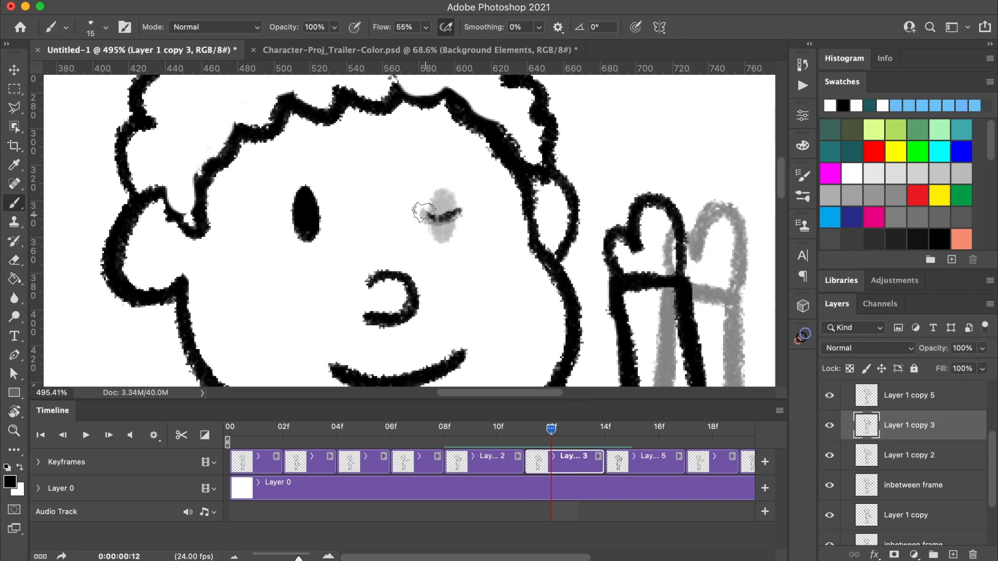
pyautogui.click(436, 213)
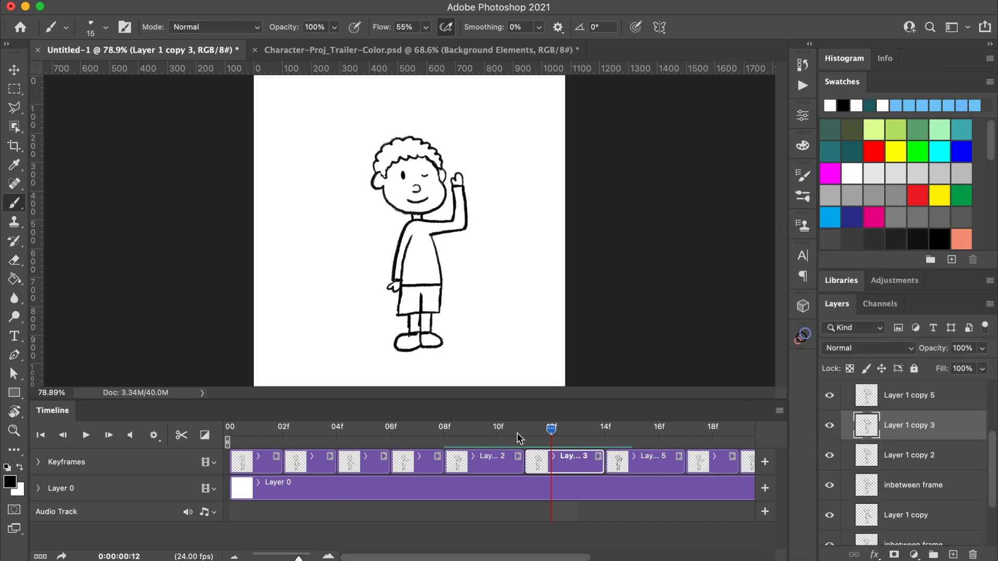
# Return to the first frame and play the waving, winking animation.
pyautogui.click(39, 435)
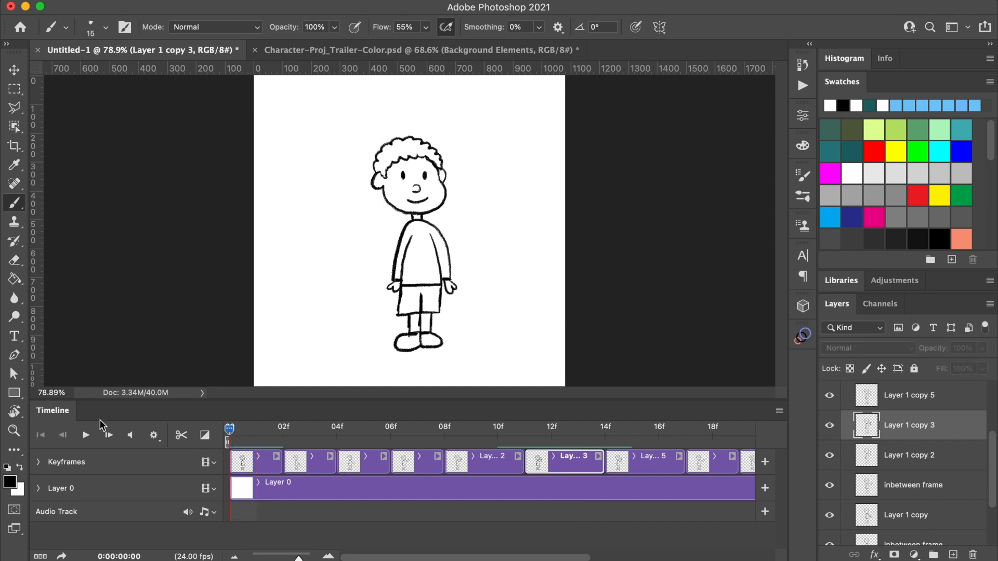
pyautogui.click(85, 435)
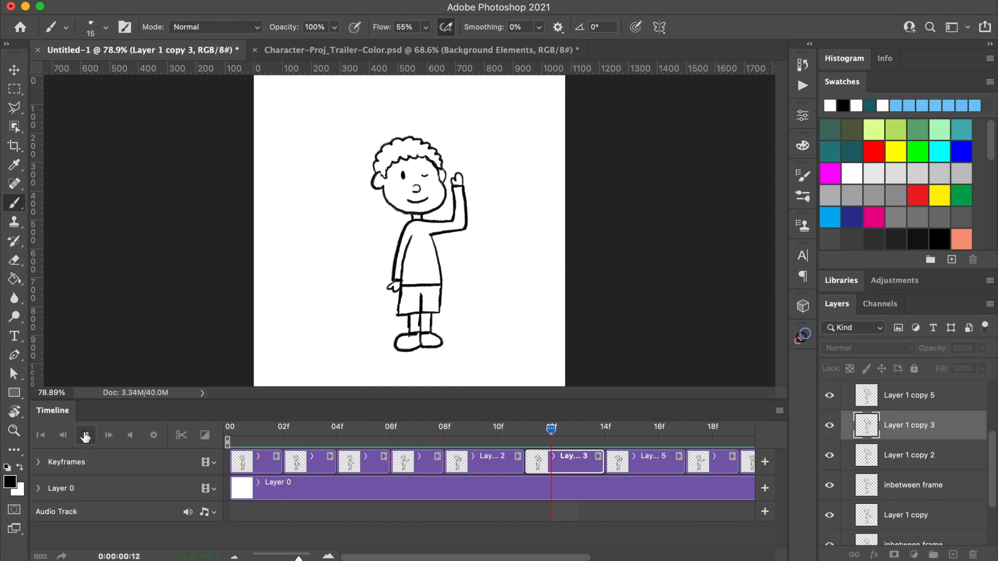